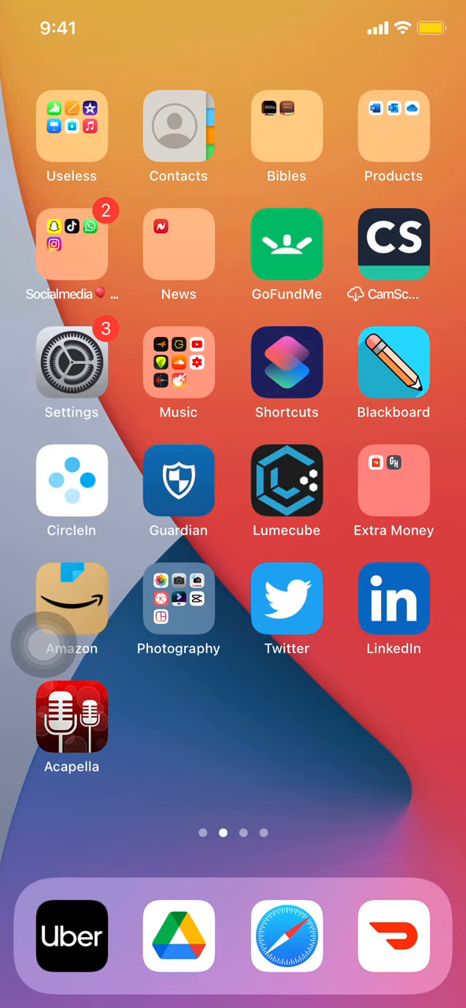
- Launch DoorDash from the dock to show nearby Burgers stores
click(393, 936)
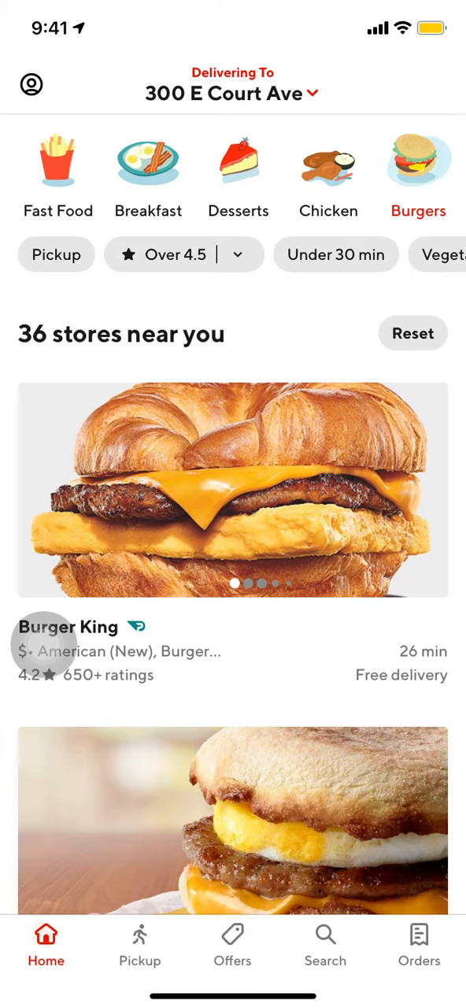
- Open the profile's account details showing name, phone and email
click(32, 85)
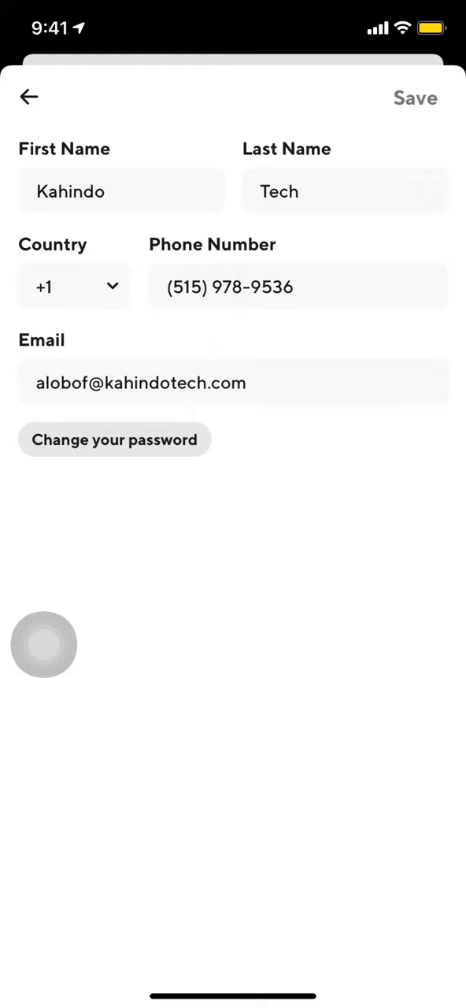
- Enter a new number in the Phone Number field and save it
click(298, 286)
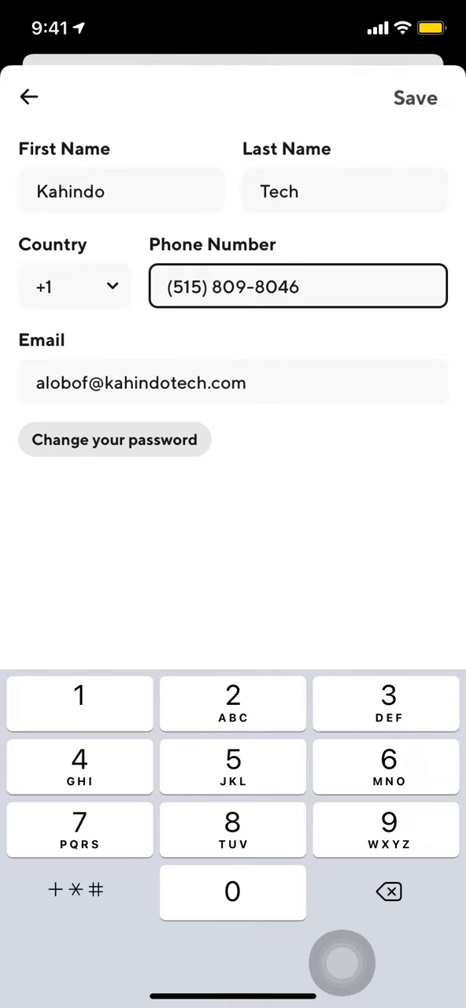
click(416, 98)
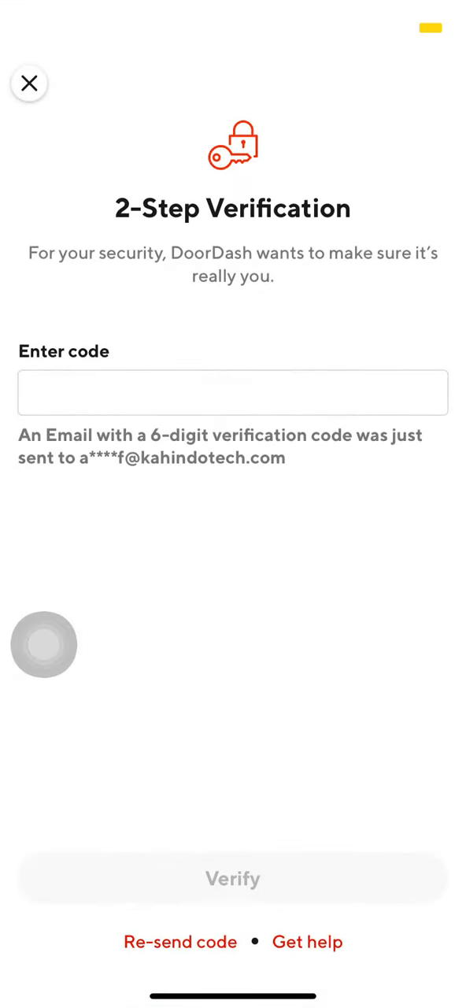
- Enter the emailed six-digit verification code and verify it
click(233, 393)
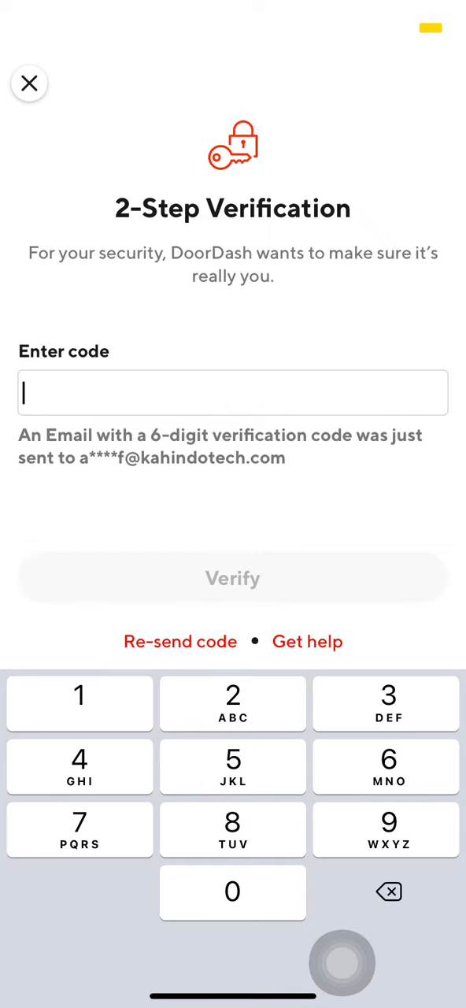
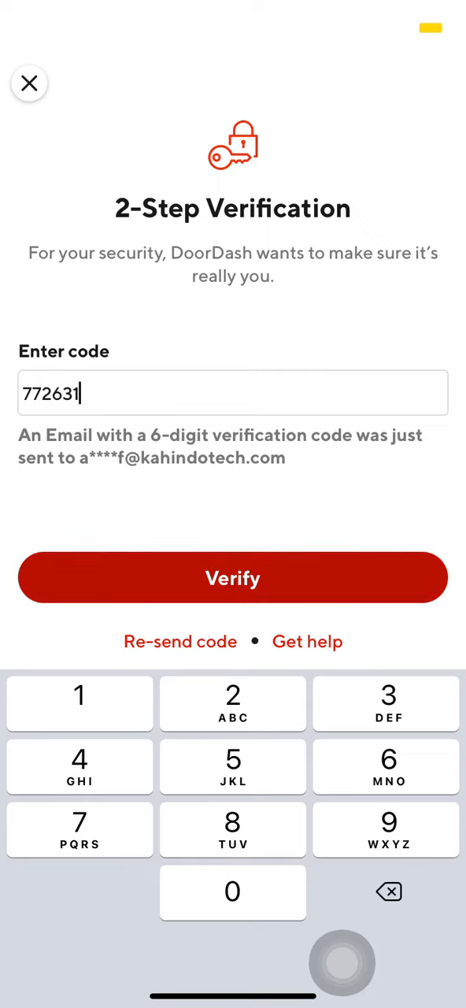
click(233, 578)
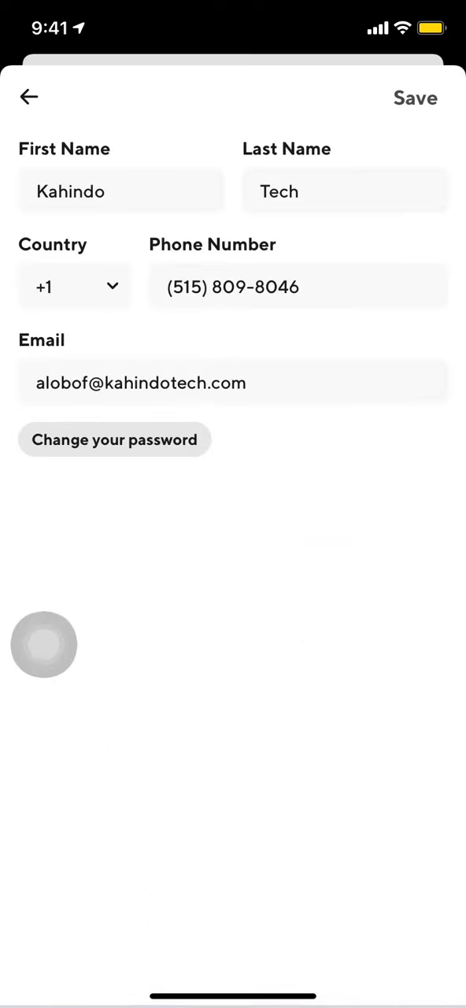